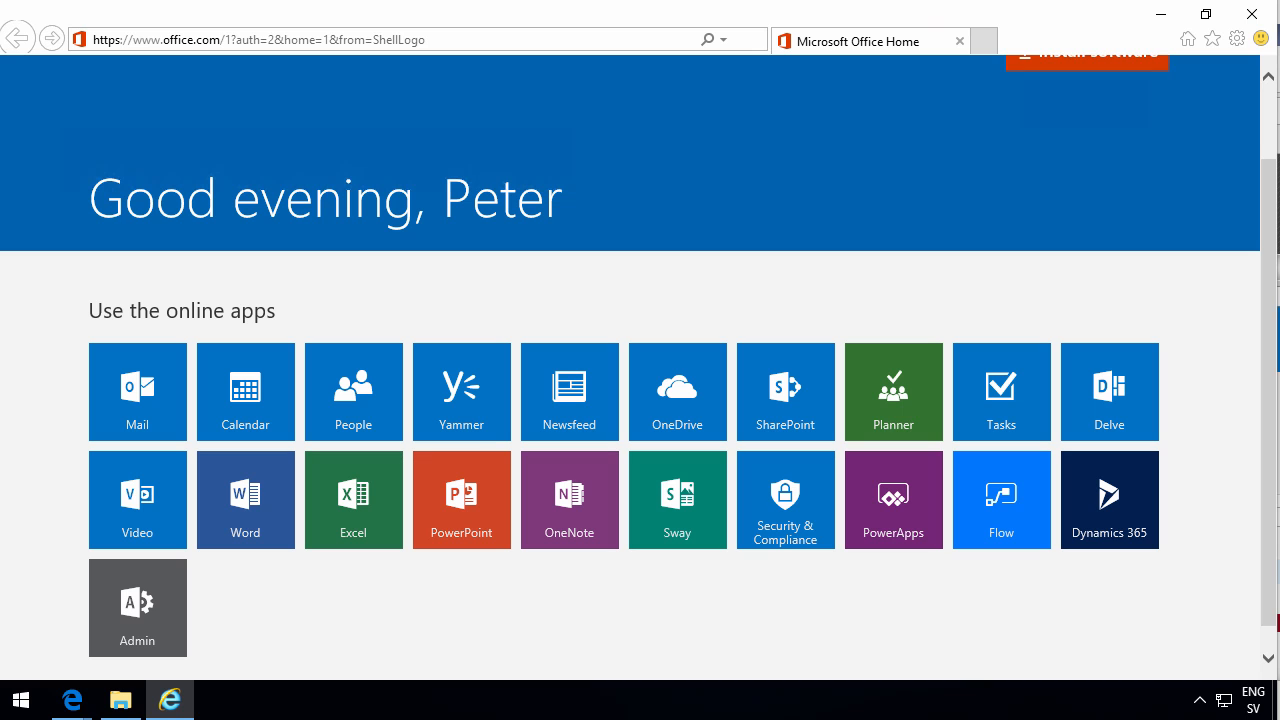
mouse_move(144, 620)
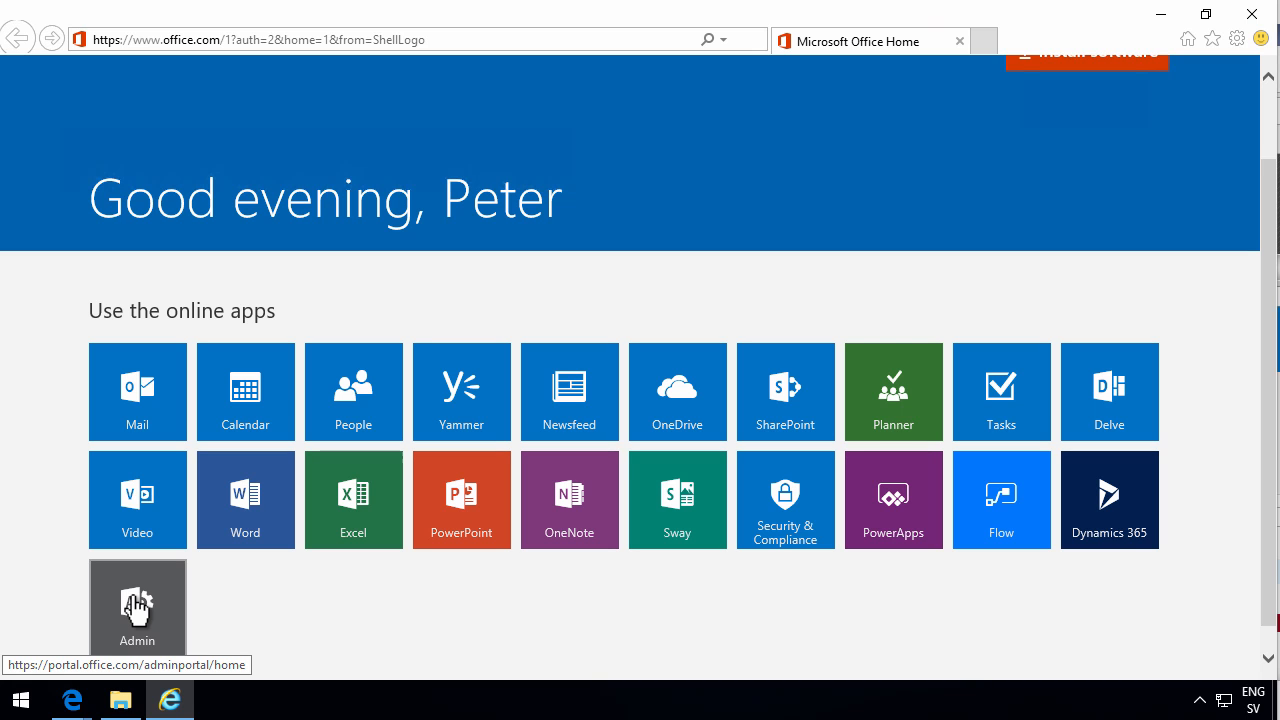
Reach the Services & add-ins list from the Office 365 Admin center
click(136, 608)
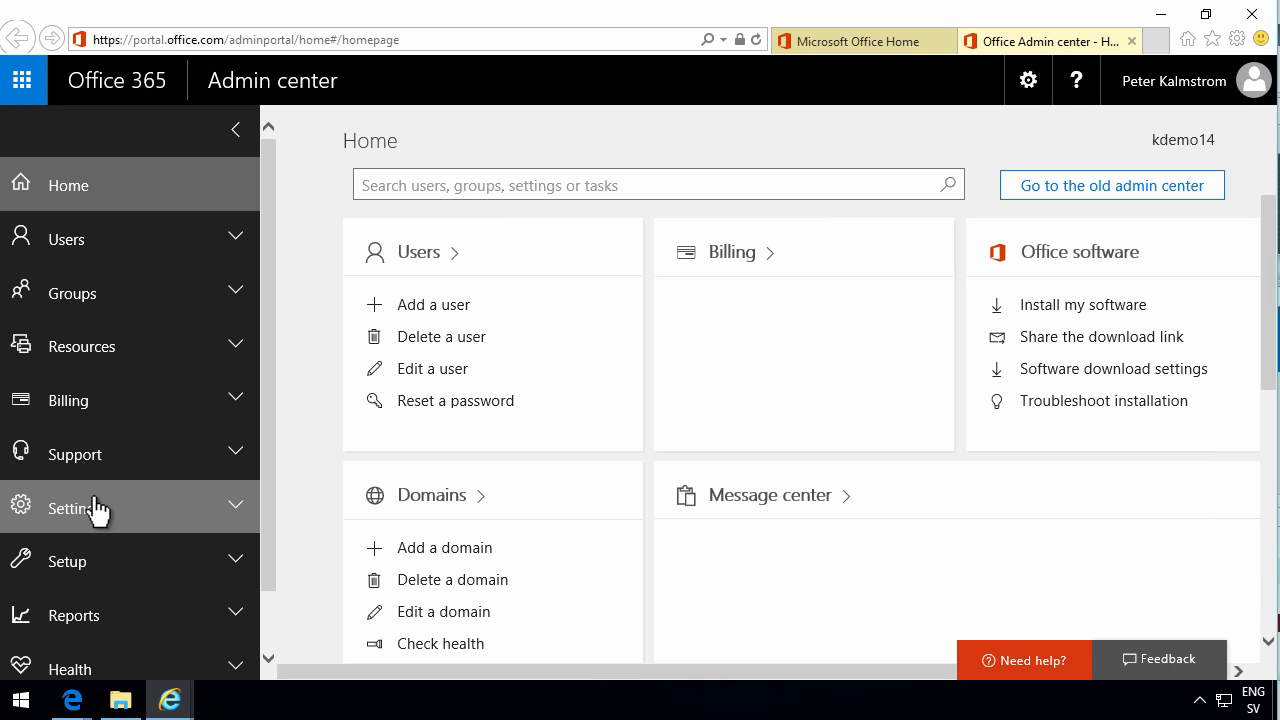
click(76, 508)
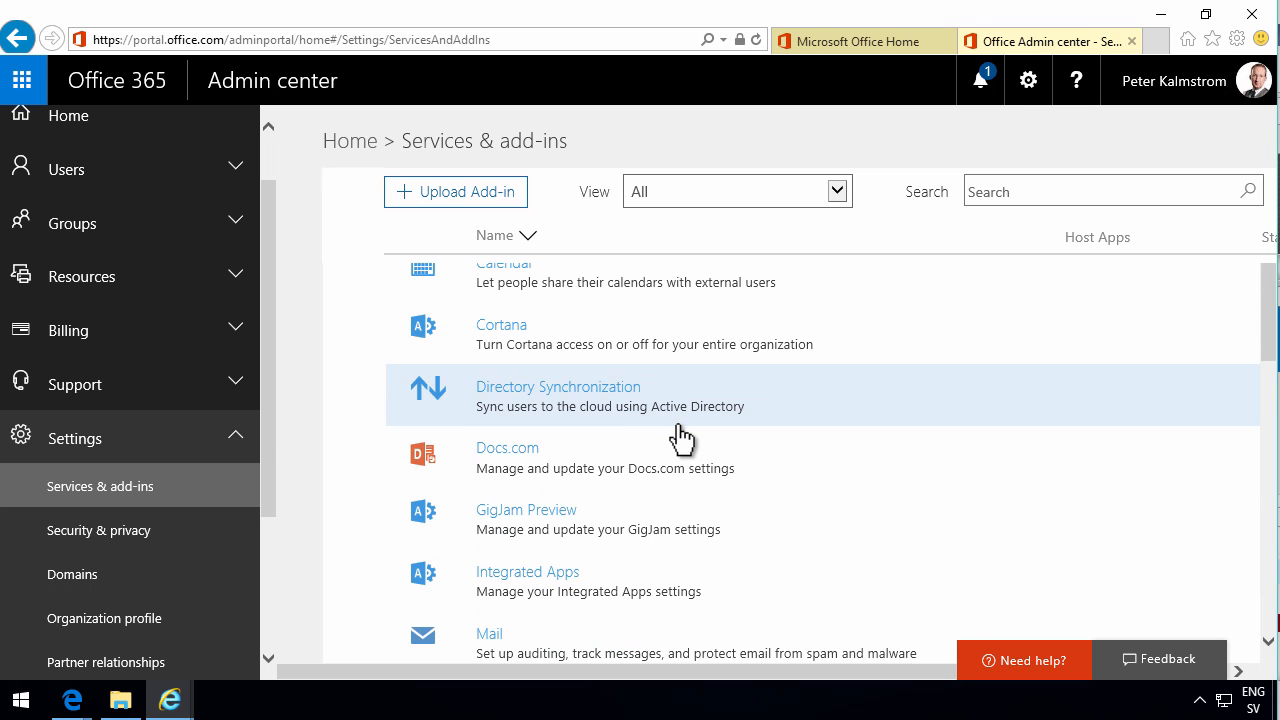
mouse_move(680, 438)
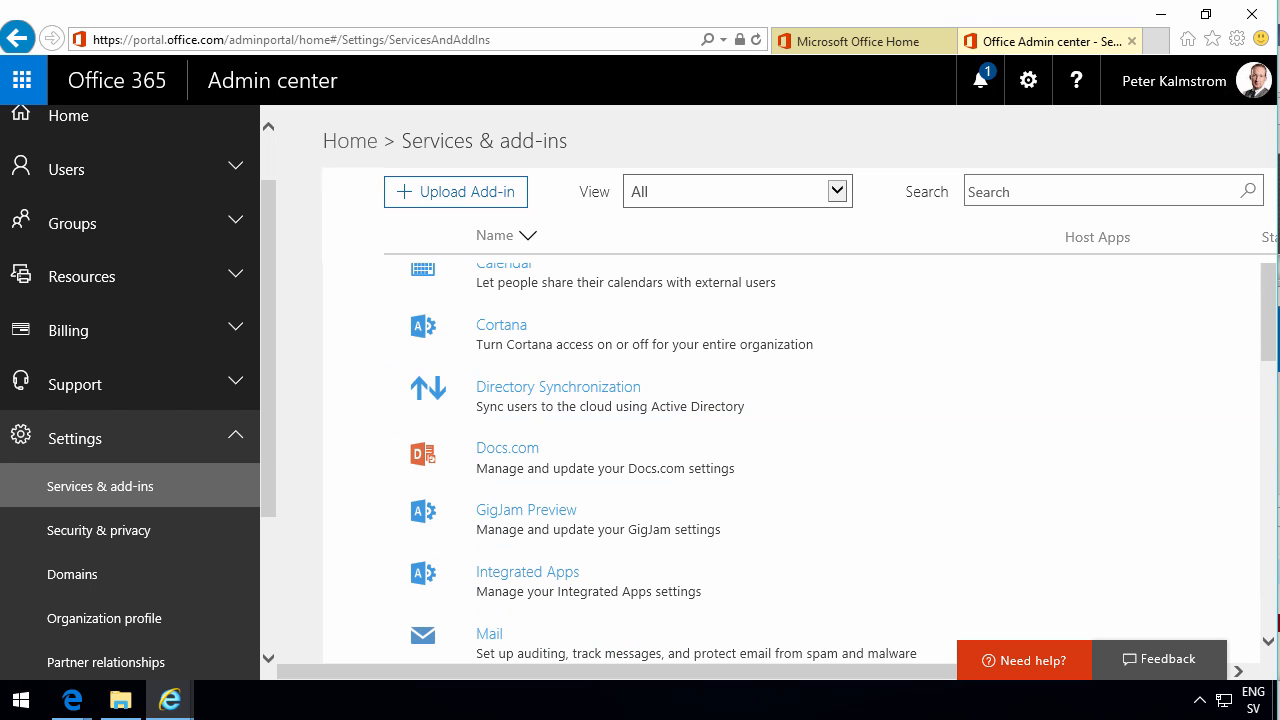
mouse_move(872, 464)
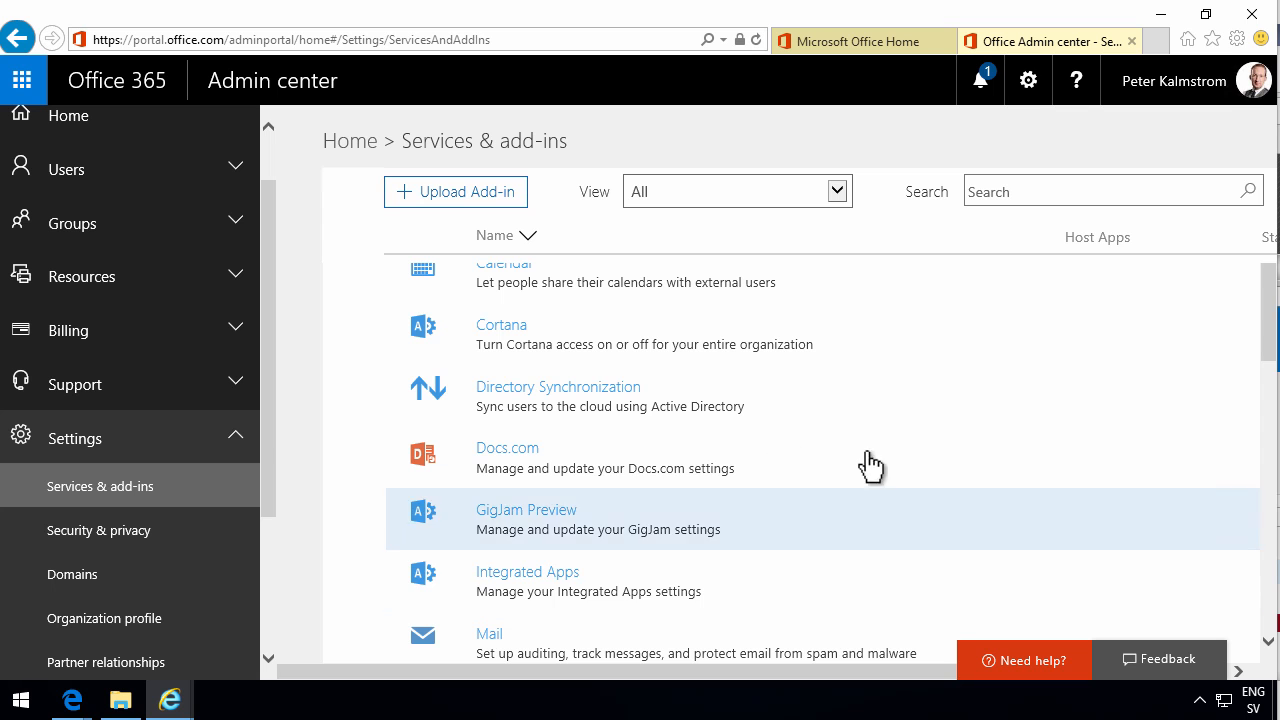
mouse_move(744, 556)
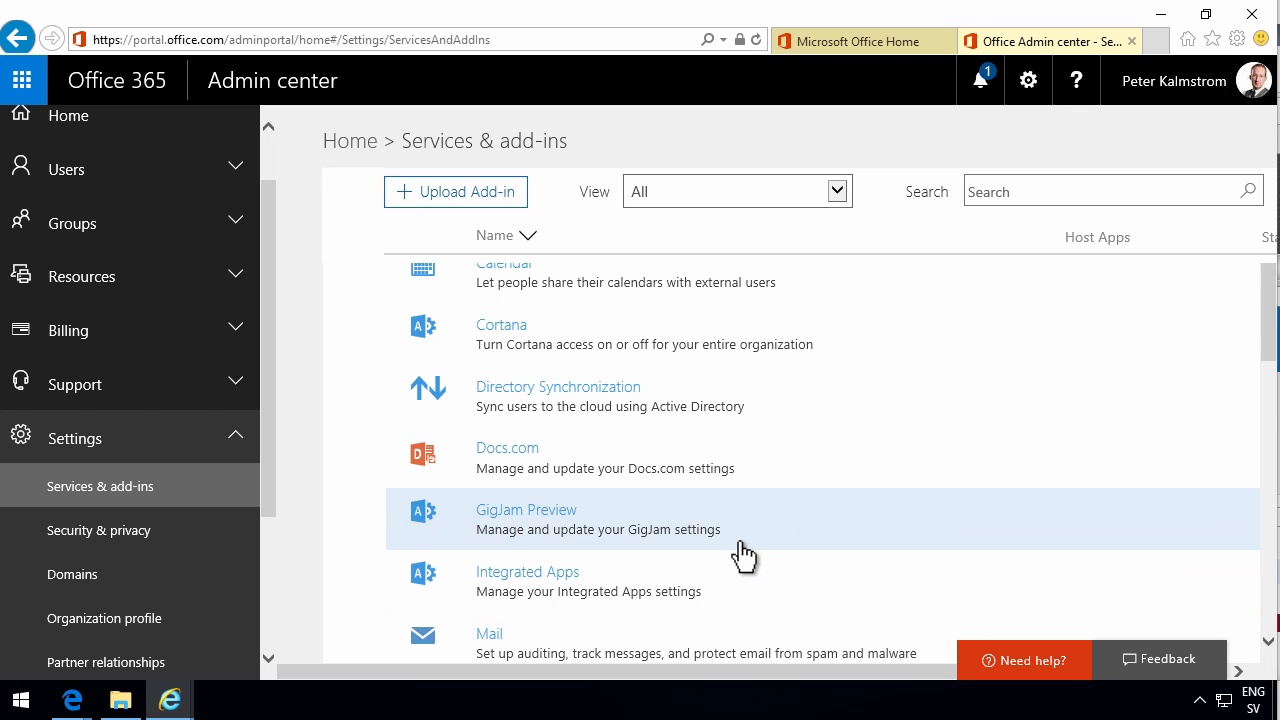
Locate Microsoft Azure Information Protection in the list and show its settings panel
scroll(down, 3)
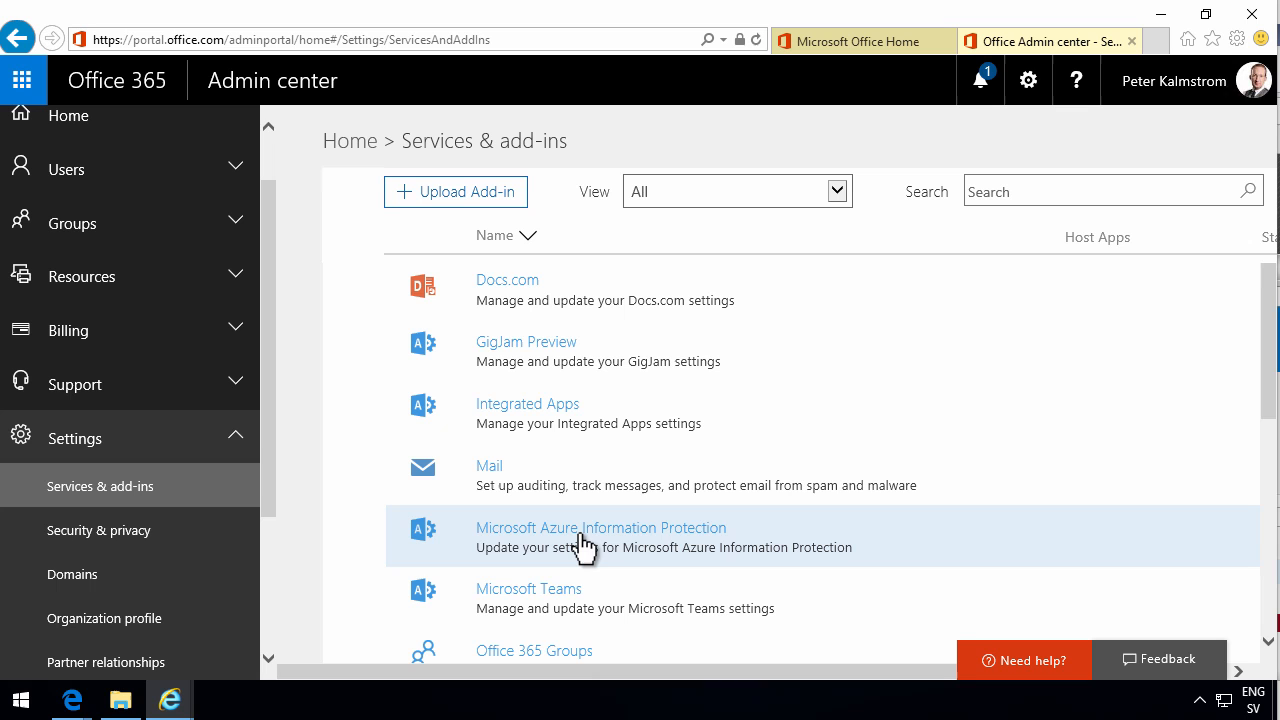
mouse_move(652, 552)
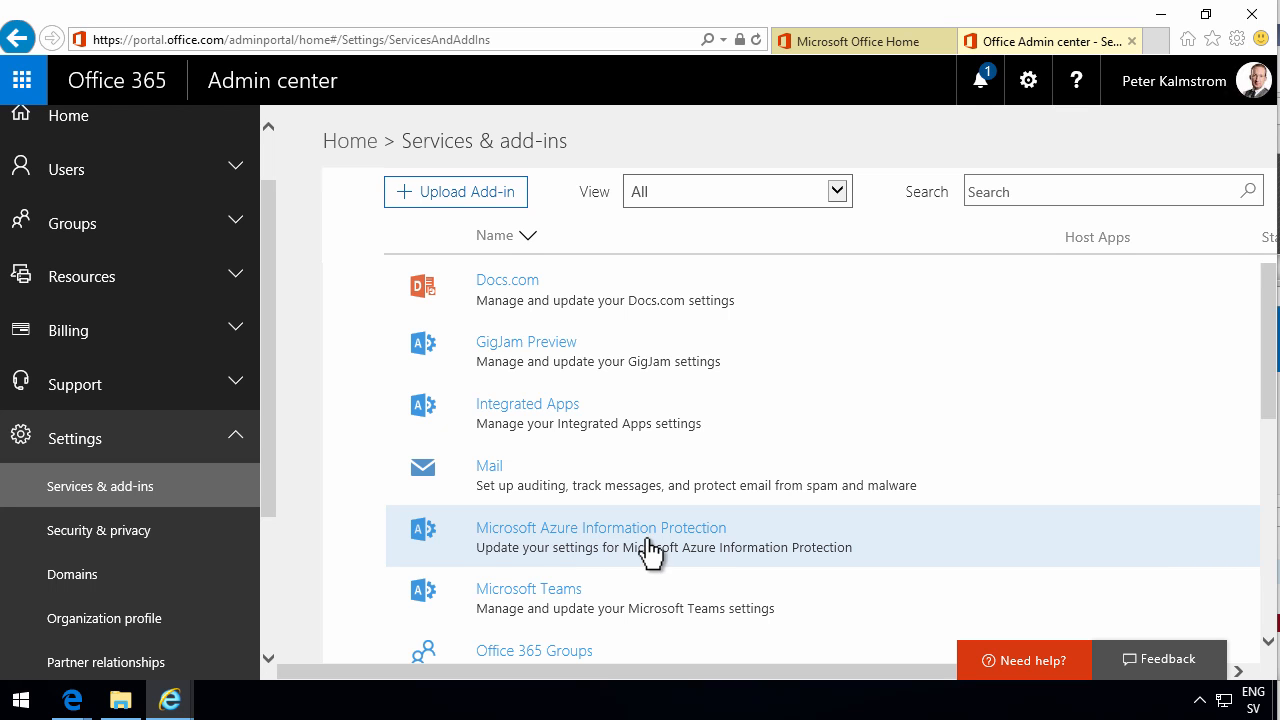
mouse_move(536, 548)
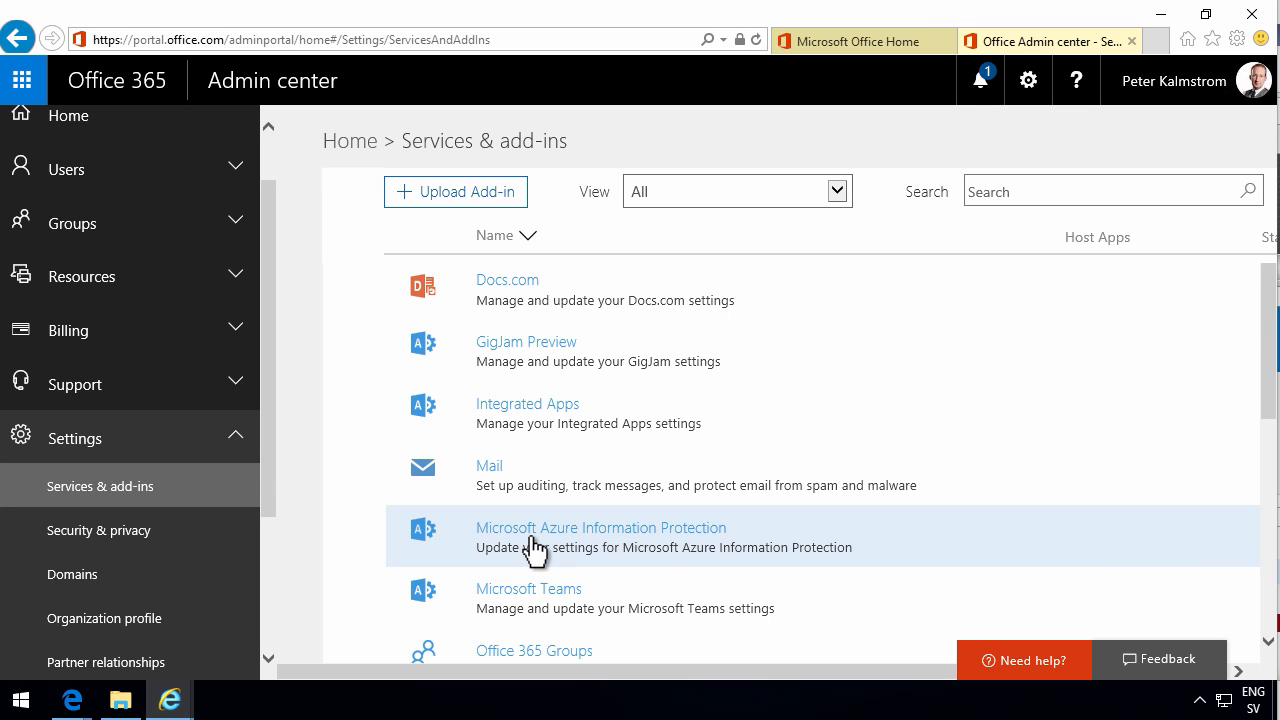
mouse_move(568, 544)
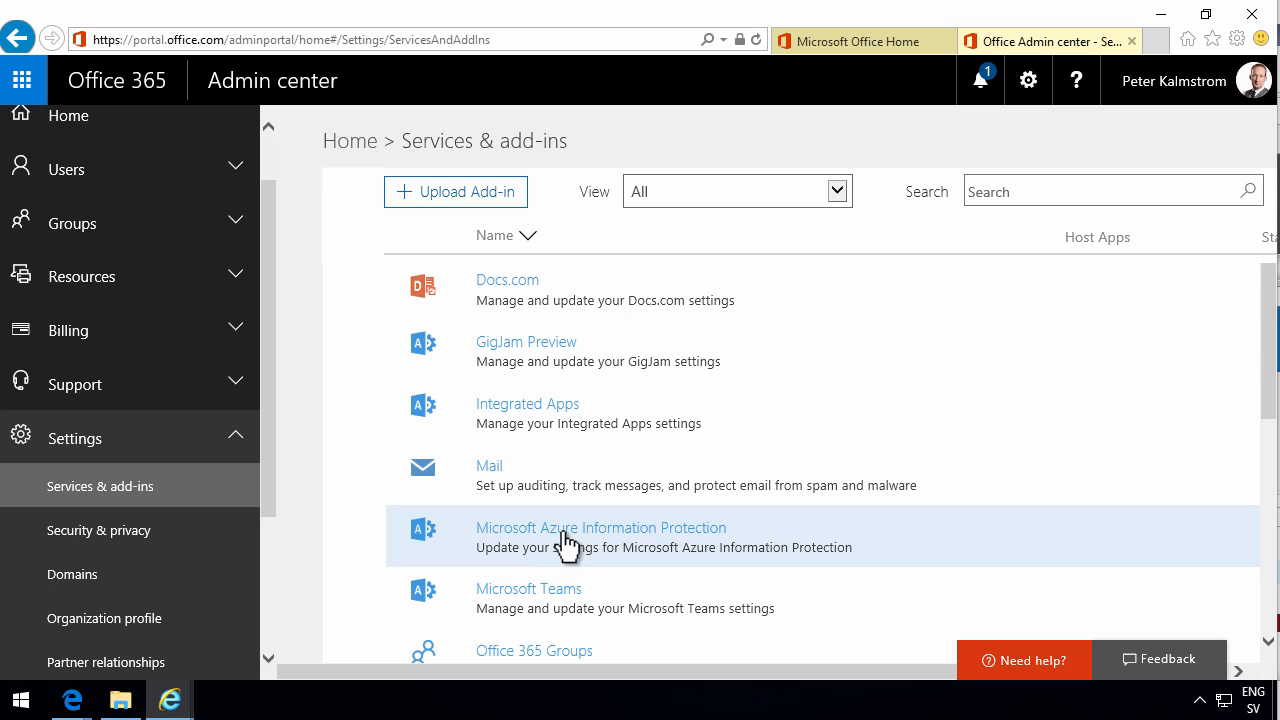
click(600, 528)
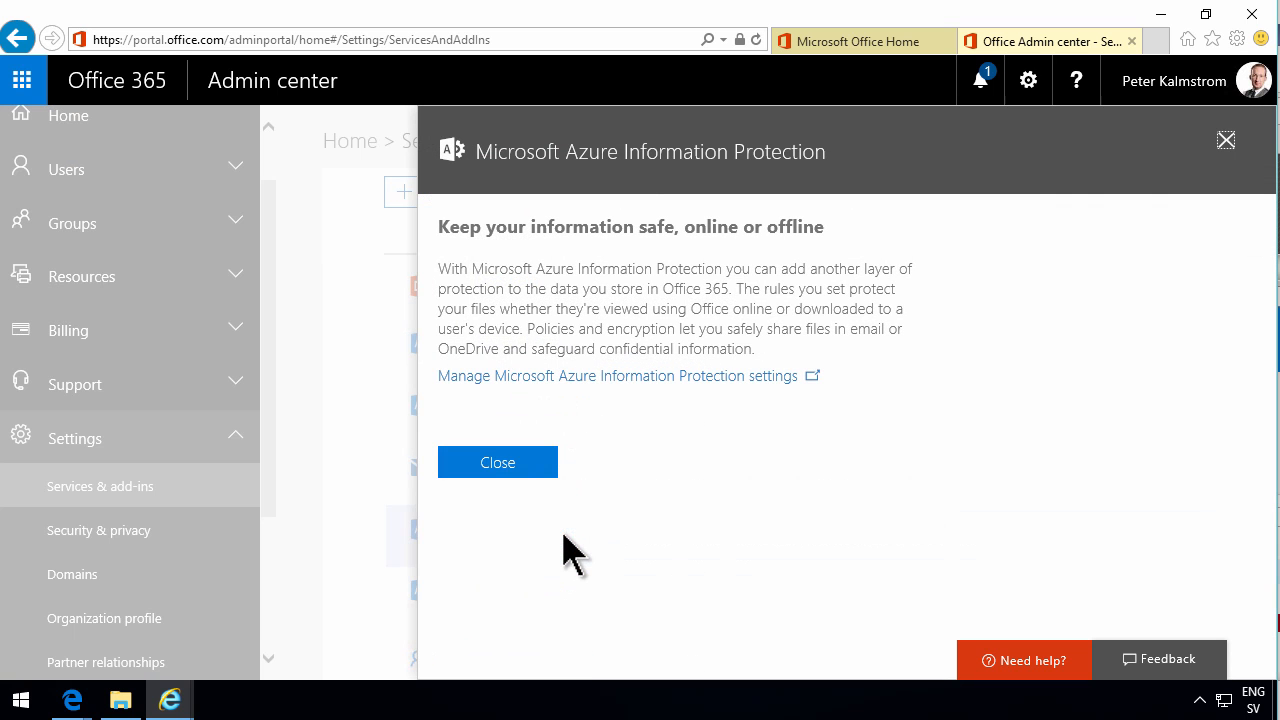
mouse_move(544, 390)
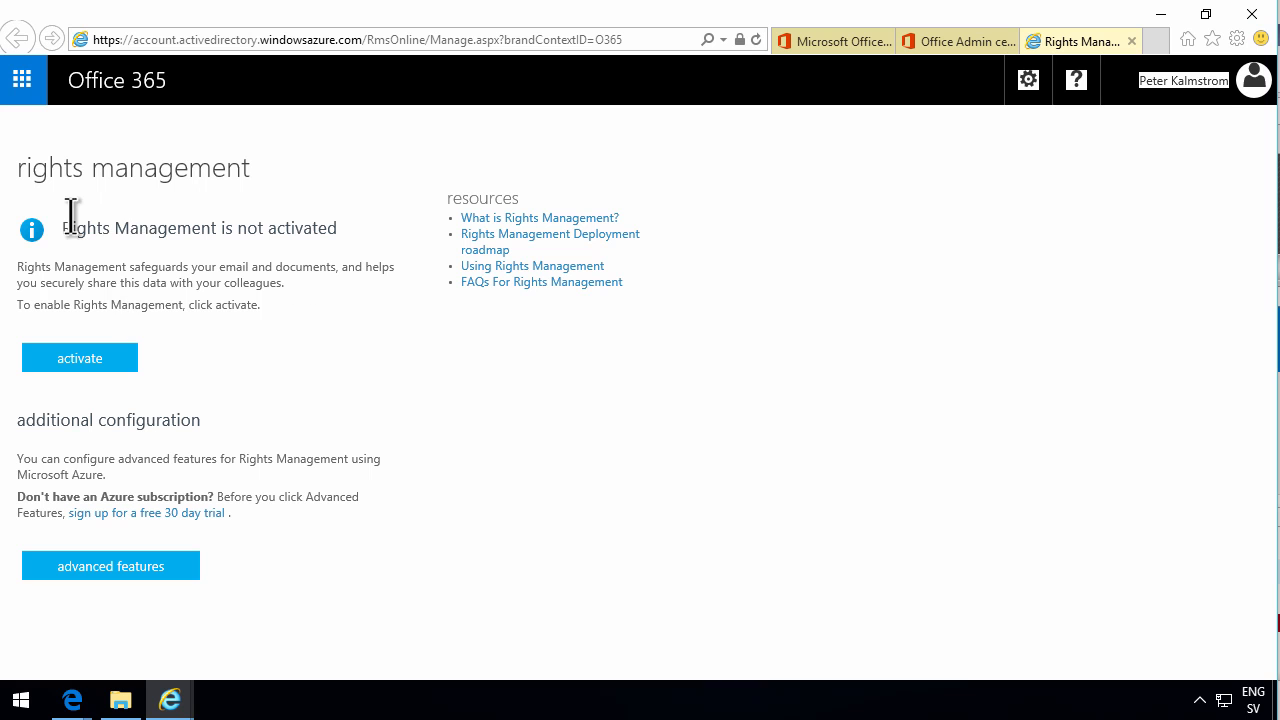
mouse_move(342, 228)
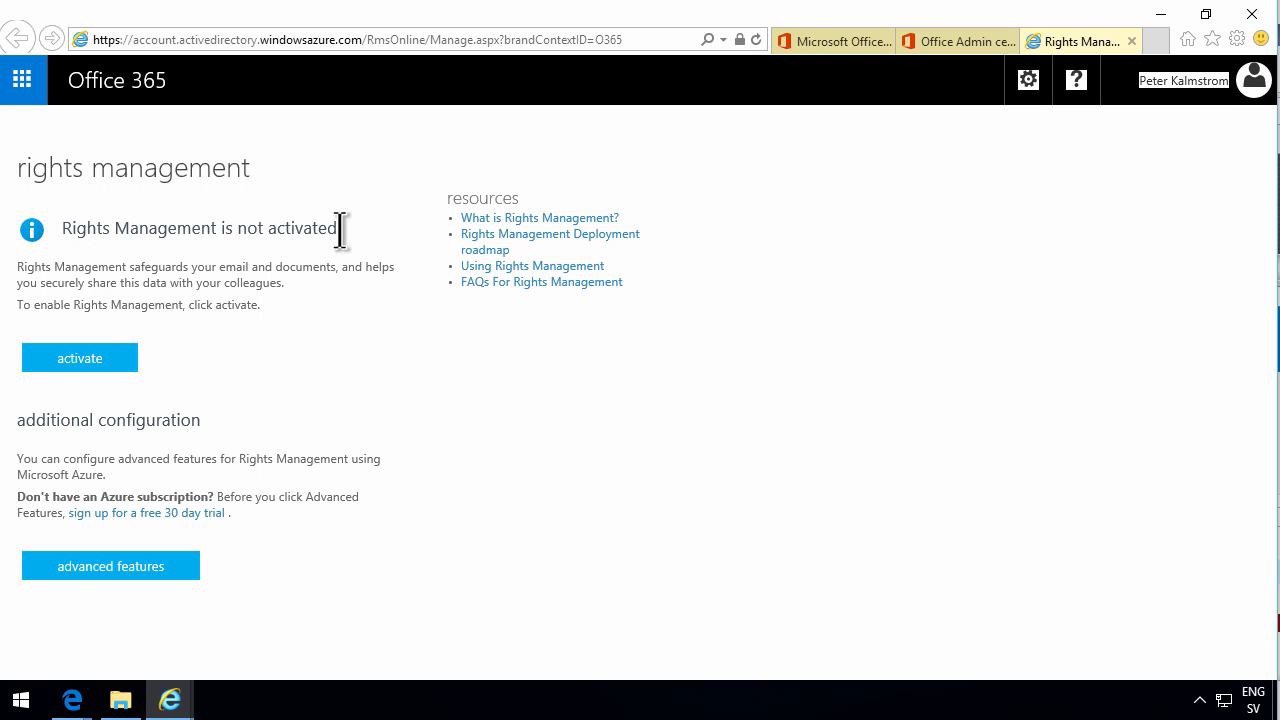
mouse_move(100, 578)
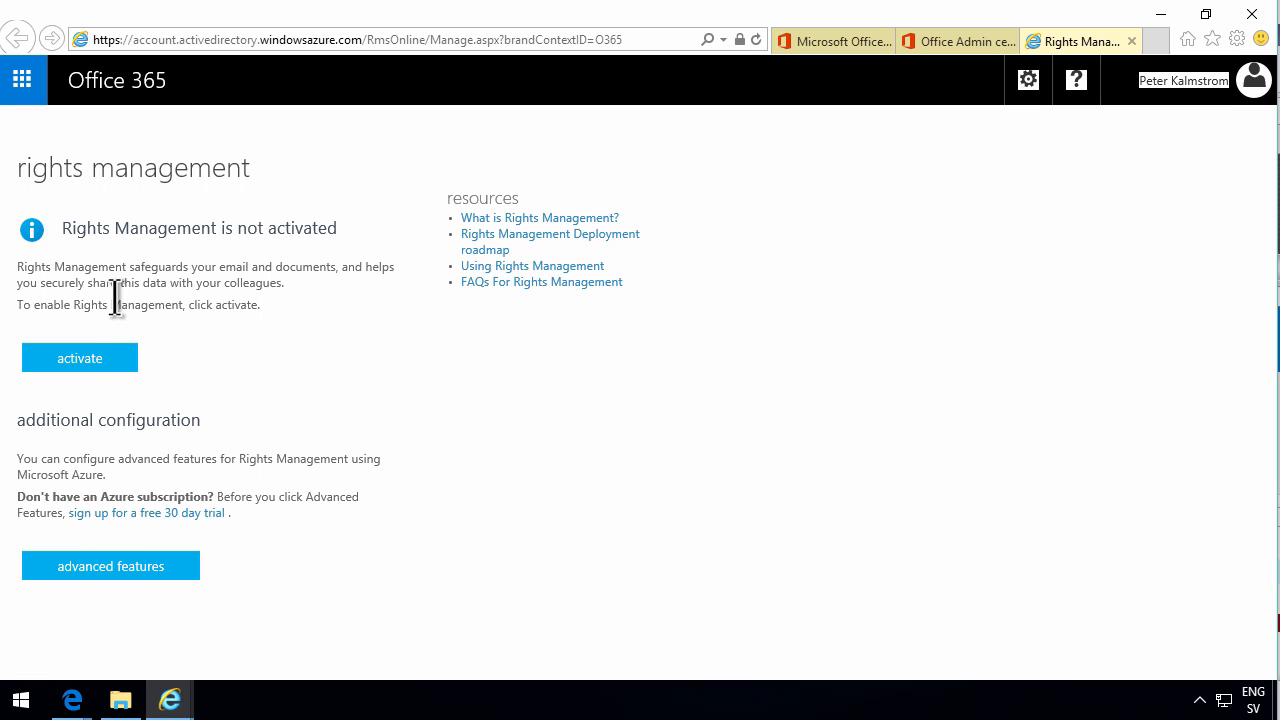
mouse_move(396, 260)
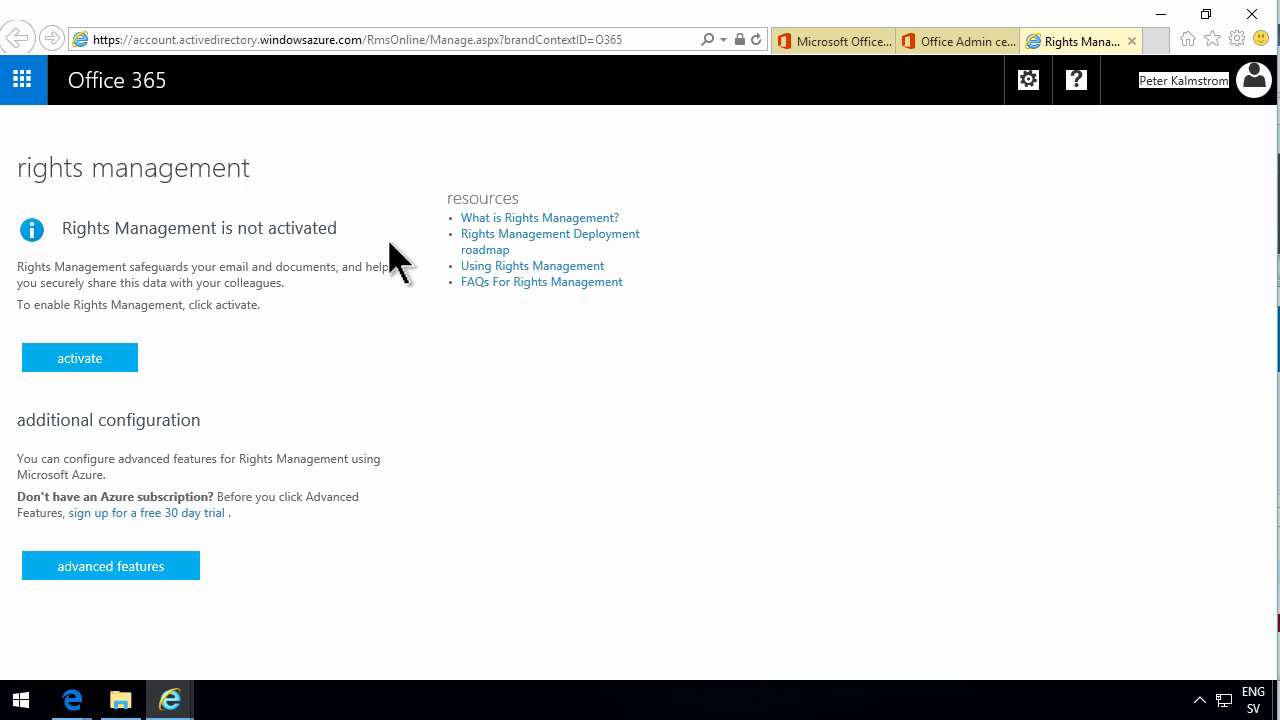
Activate Rights Management and confirm Yes in the activation dialog
click(80, 356)
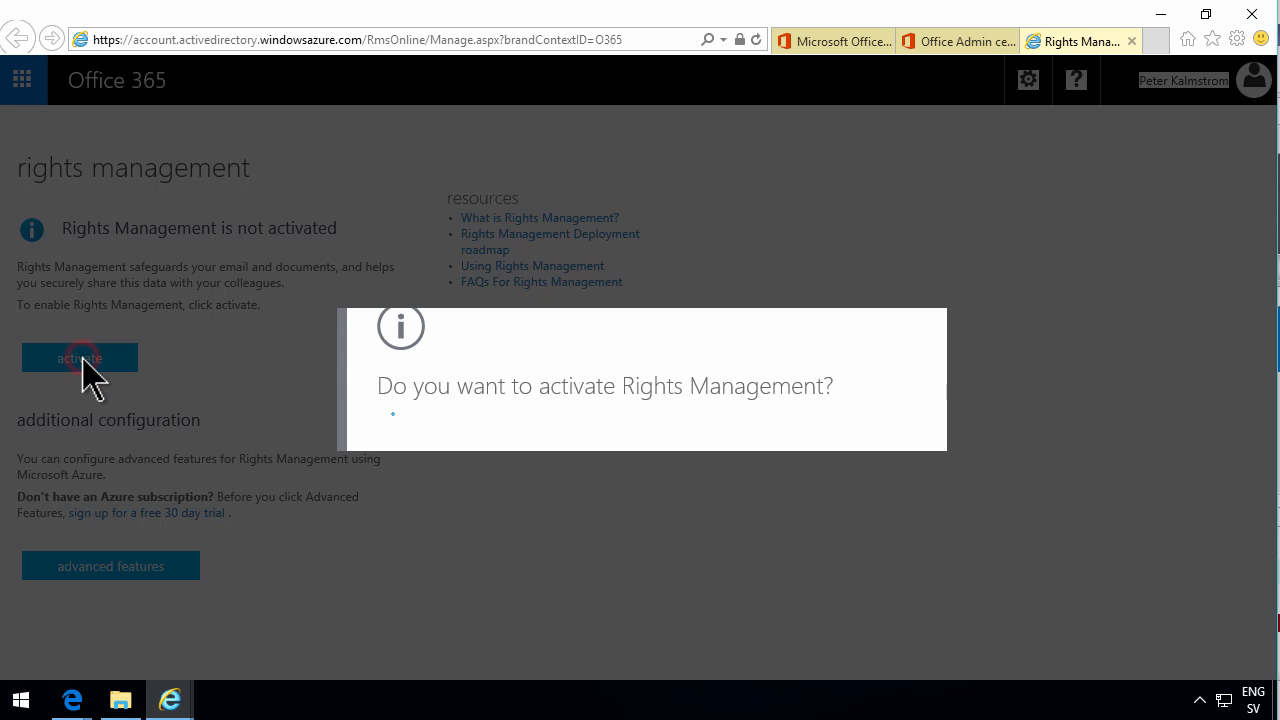
click(730, 464)
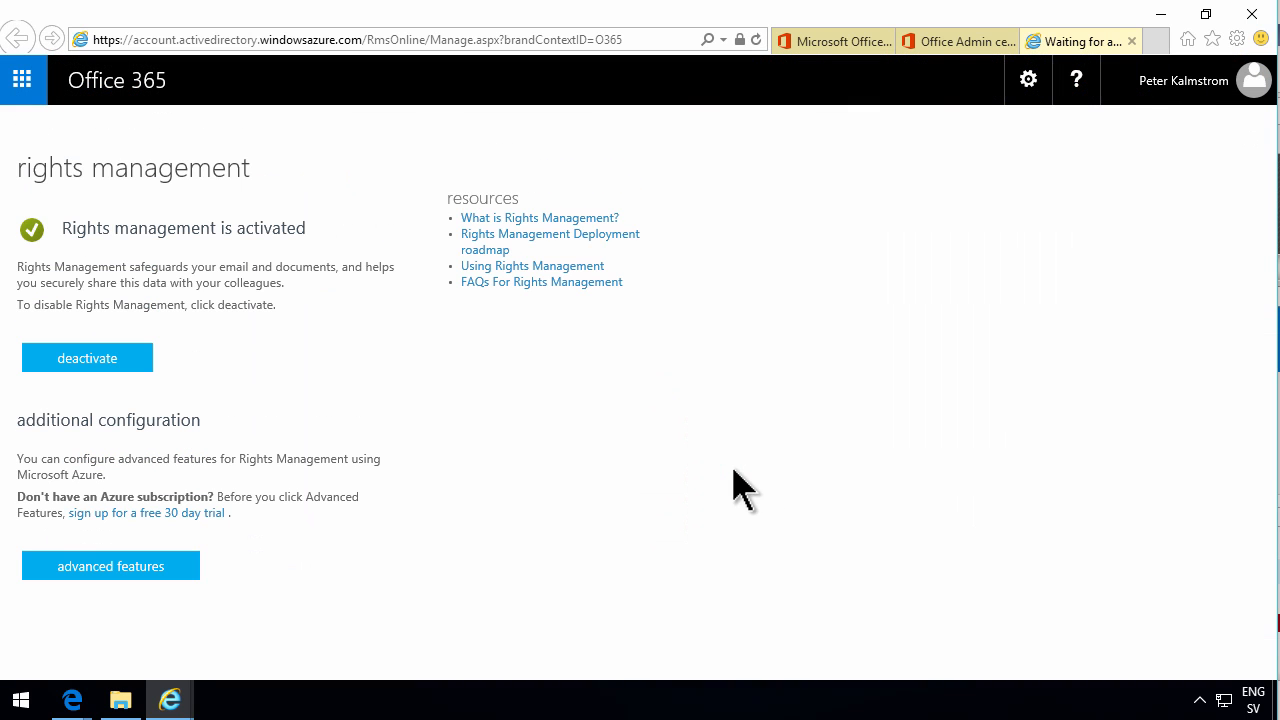
mouse_move(240, 276)
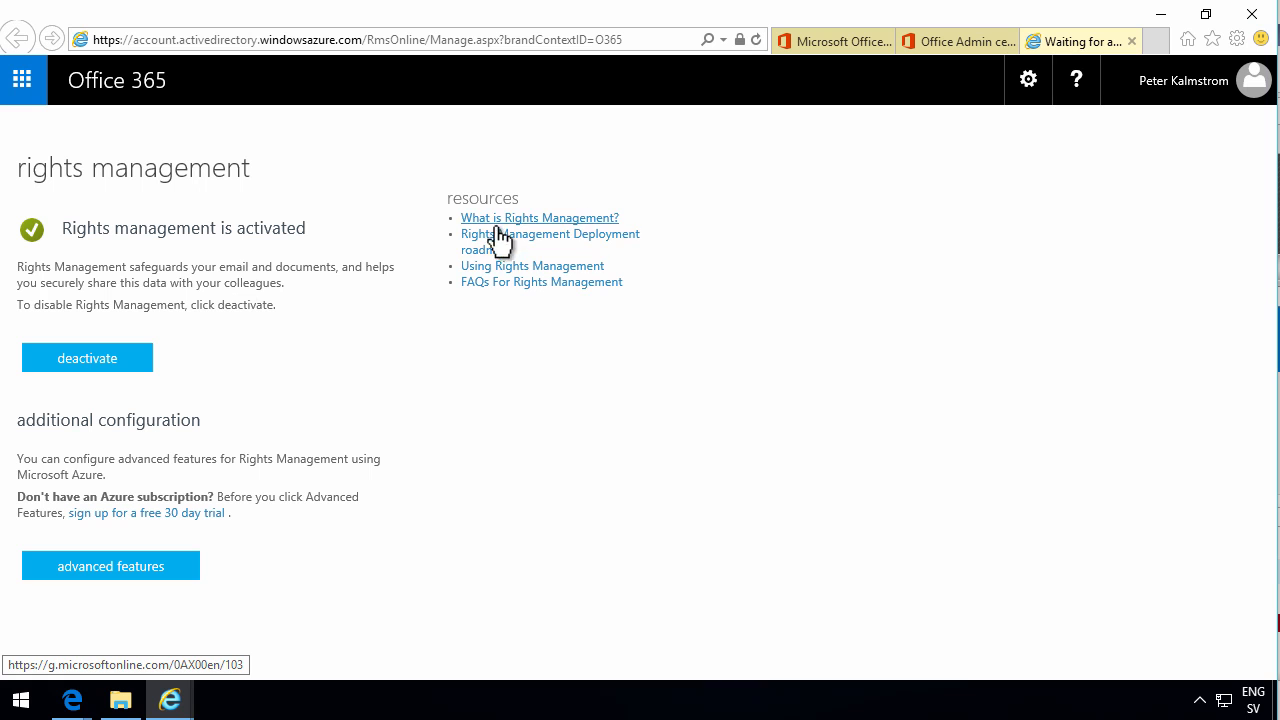
mouse_move(490, 290)
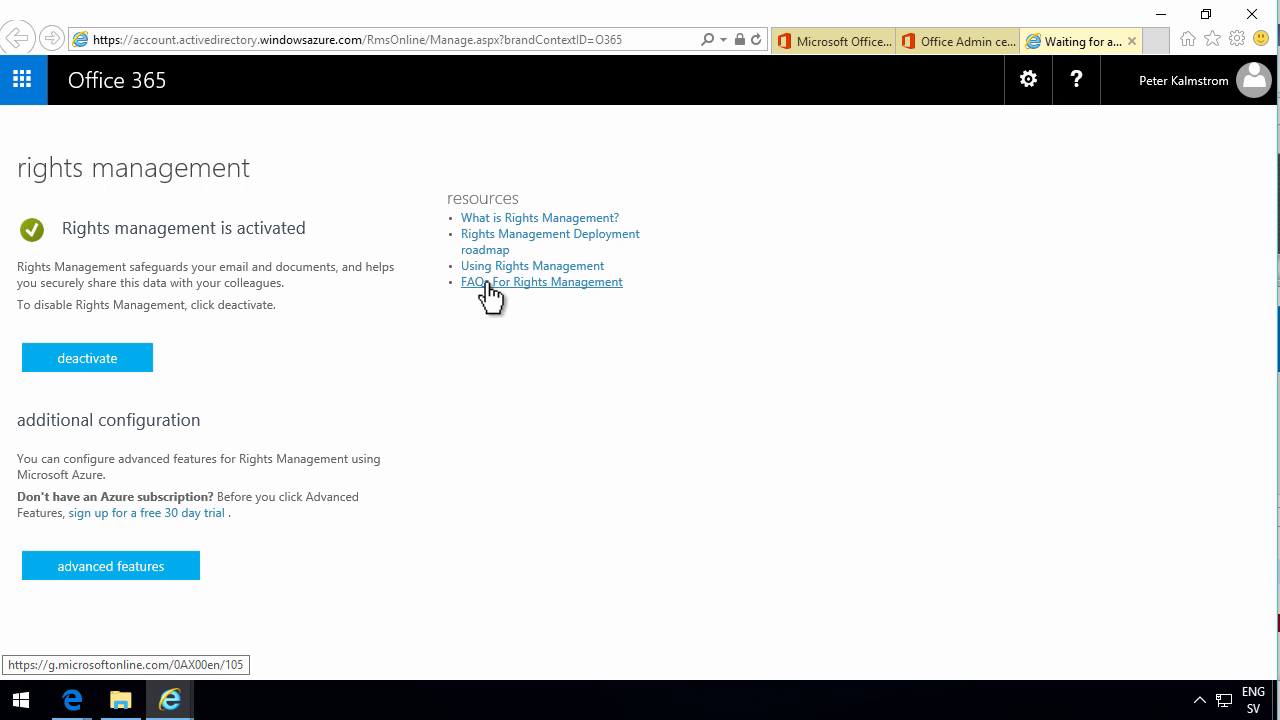
mouse_move(490, 296)
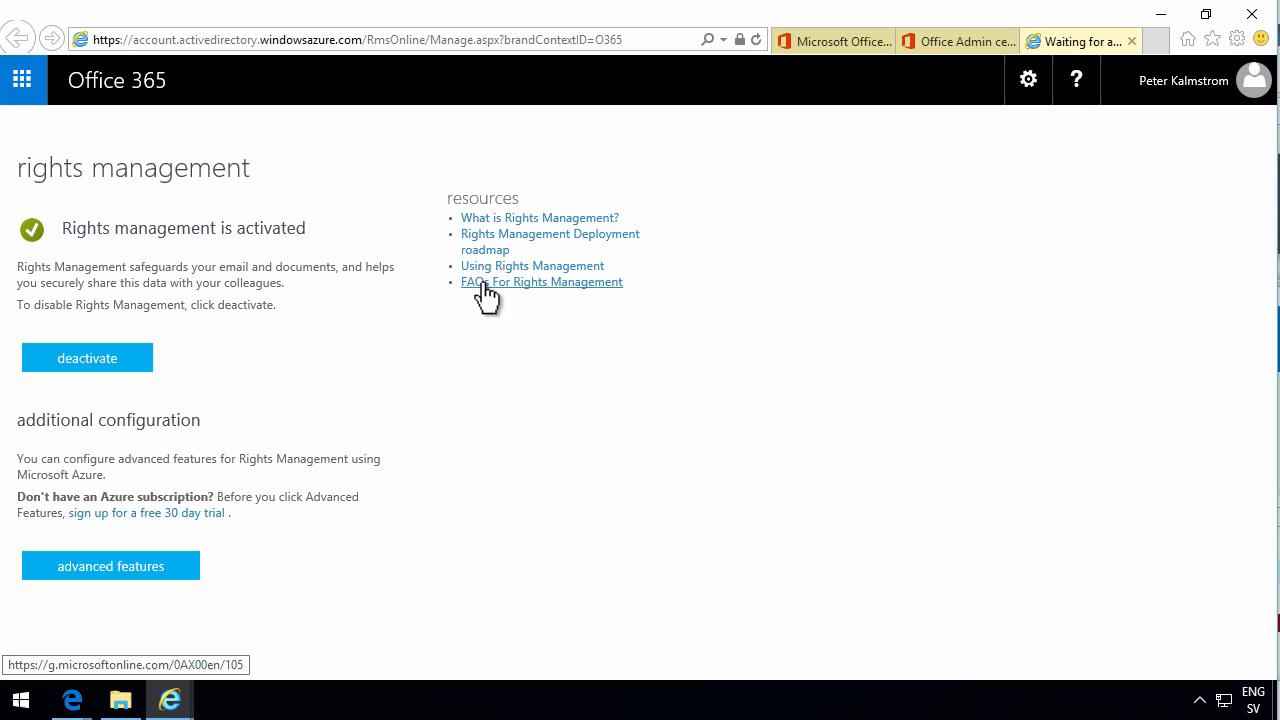